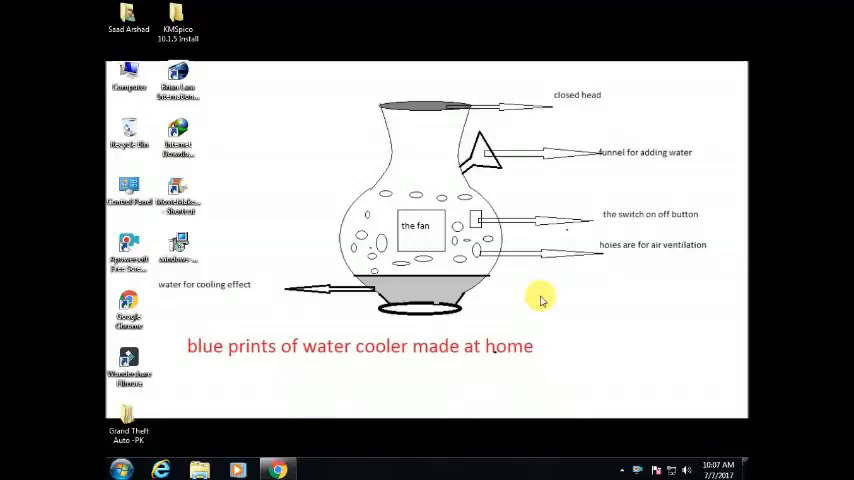
mouse_move(560, 292)
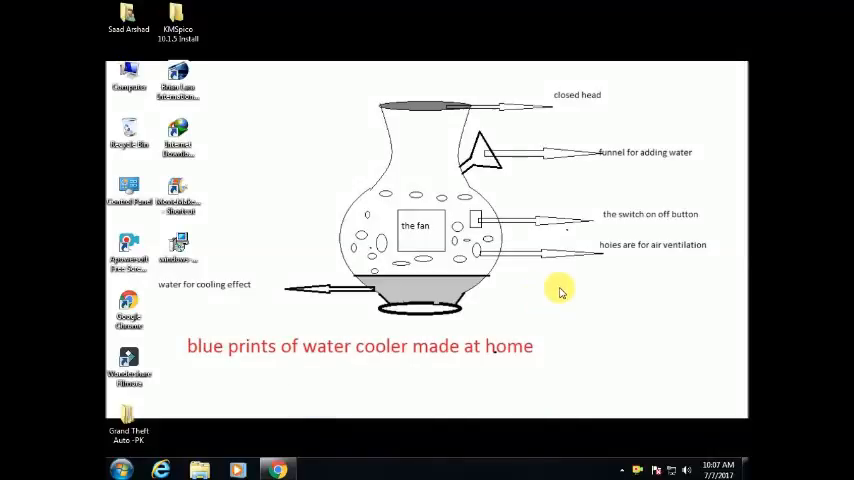
mouse_move(488, 360)
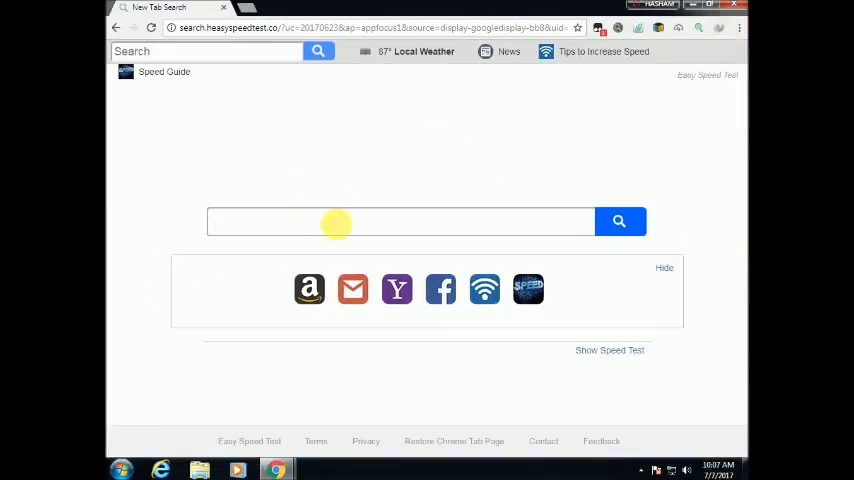
Search for panzoid.com from Chrome's new tab search box.
type("panzoid")
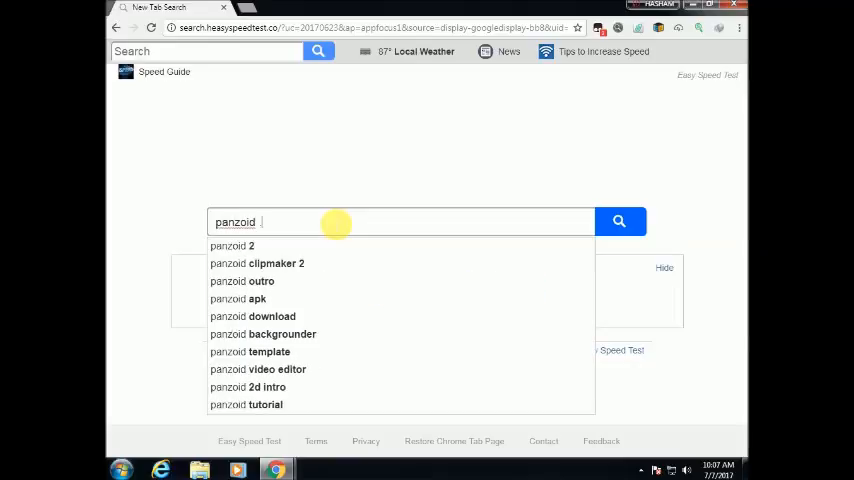
type(".com")
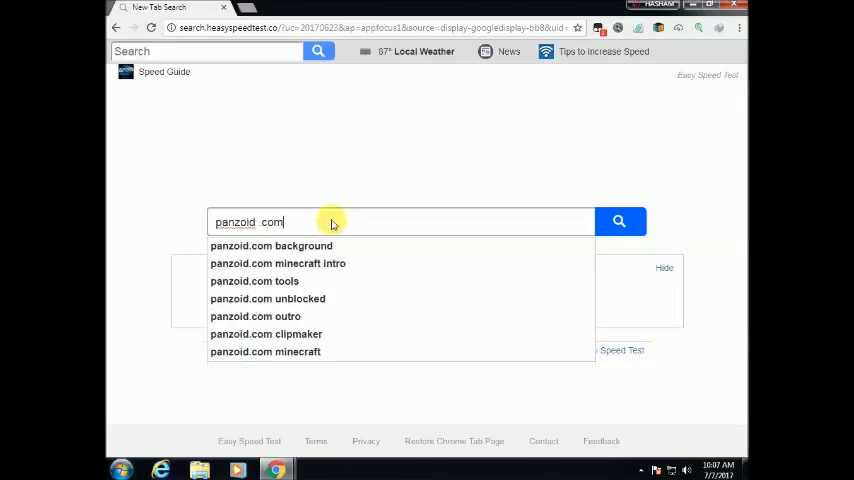
left_click(620, 220)
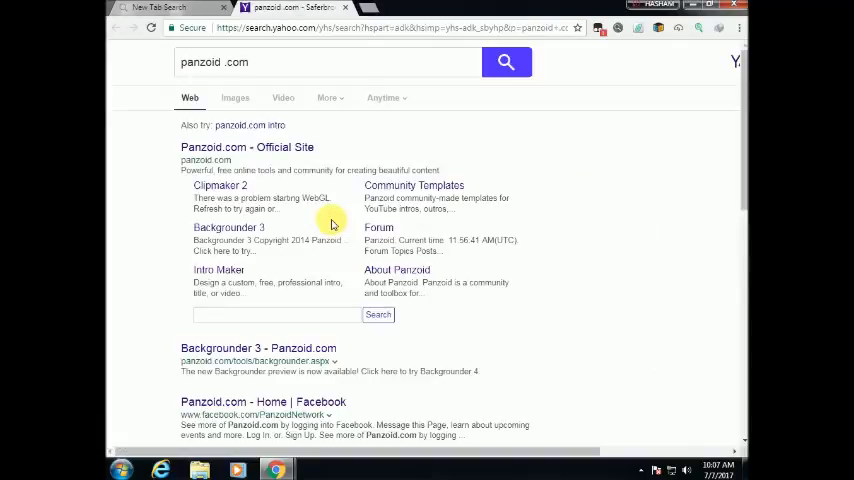
mouse_move(278, 154)
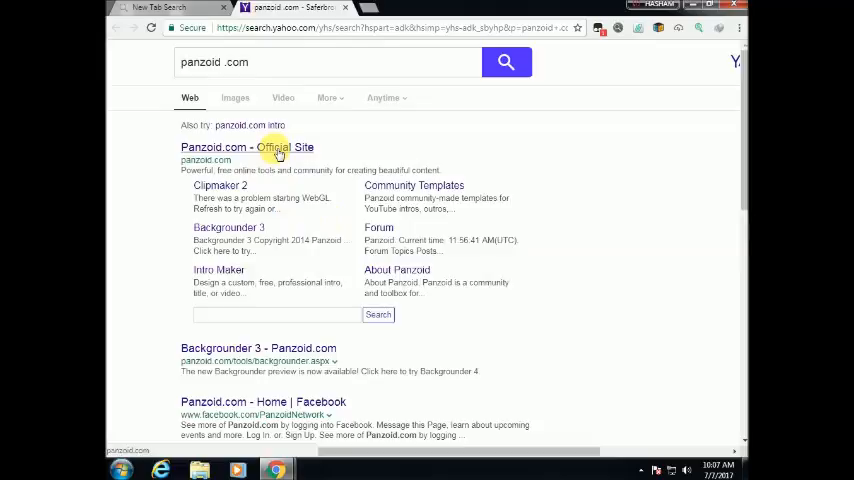
mouse_move(296, 152)
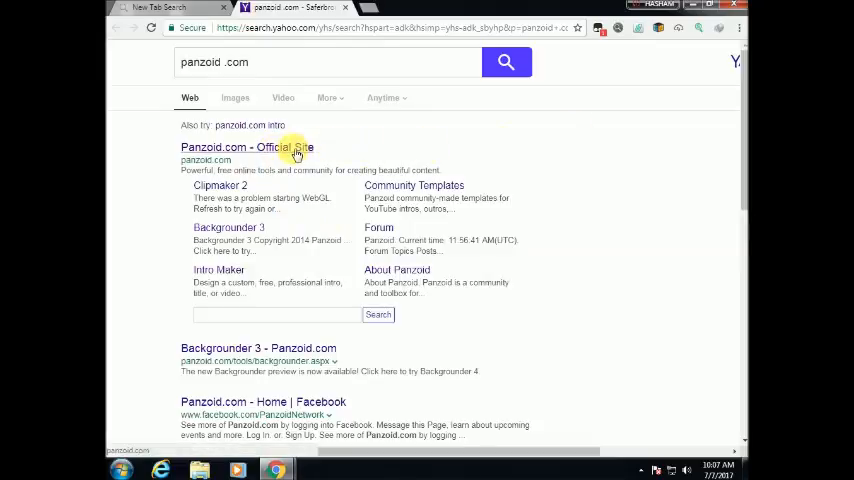
Go to the Panzoid site and open the LIPENERY intro template from Featured Creations.
left_click(246, 148)
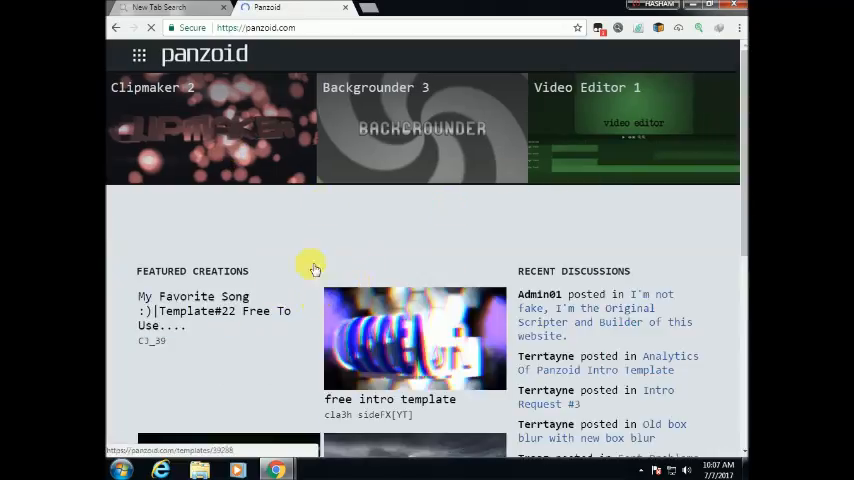
scroll("down", 3)
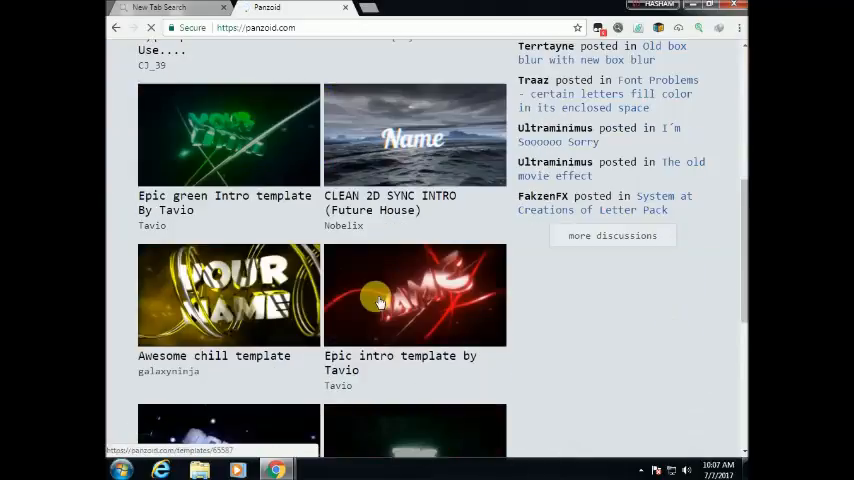
scroll("down", 3)
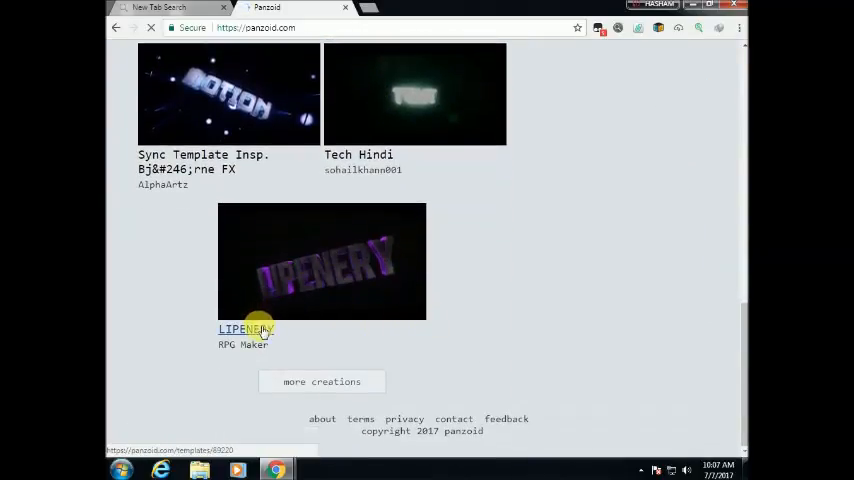
left_click(246, 328)
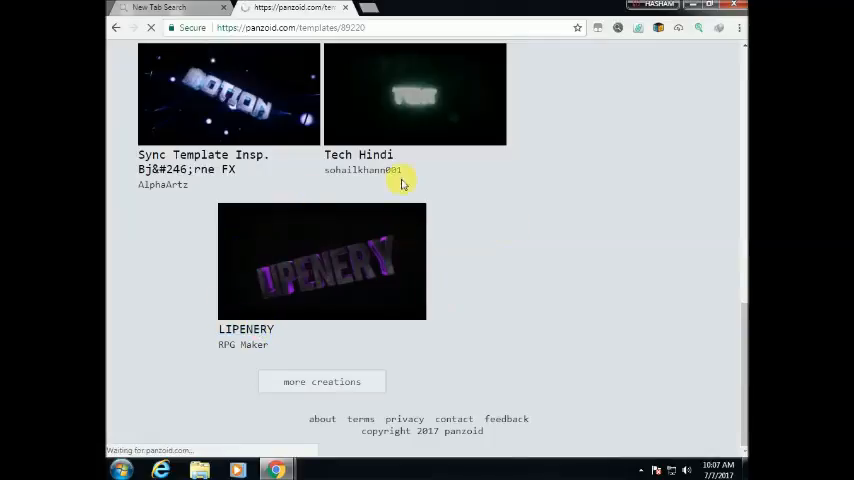
left_click(320, 260)
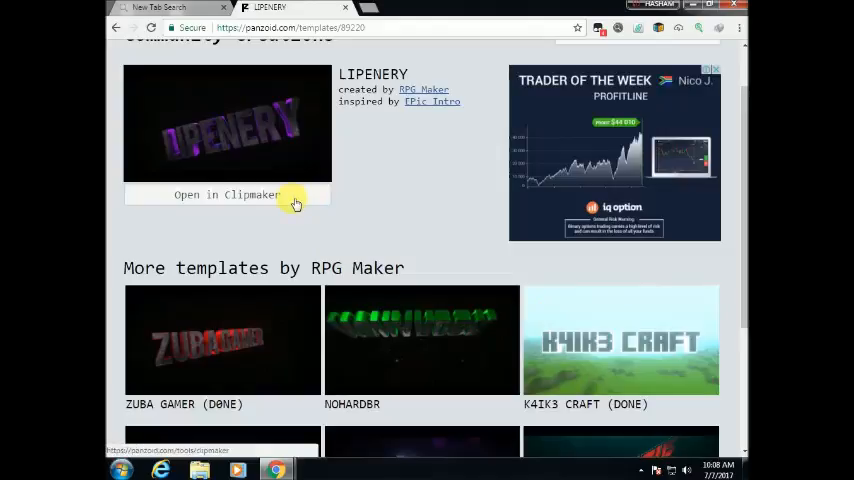
Load LIPENERY into Clipmaker and reveal its two LIPENERY text objects in the Objects panel.
left_click(228, 194)
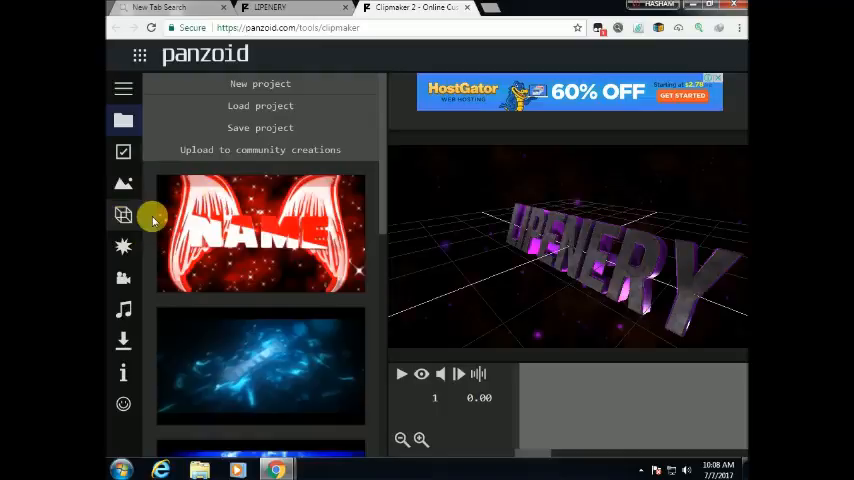
left_click(124, 216)
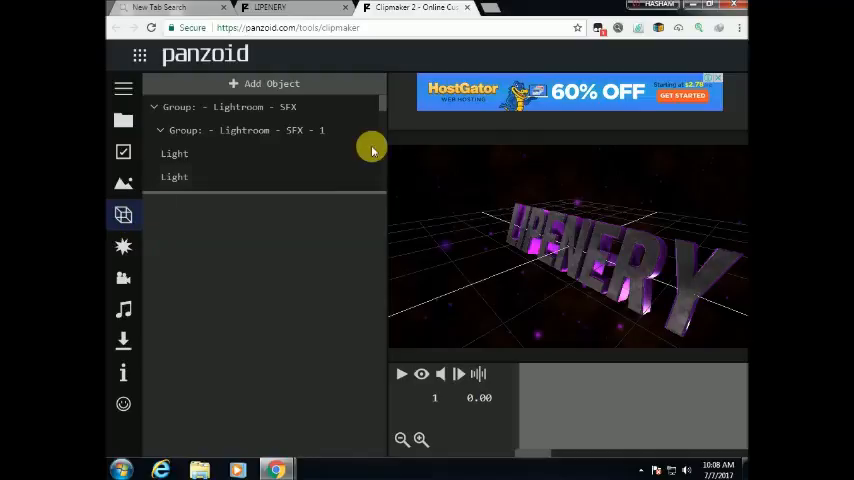
mouse_move(384, 130)
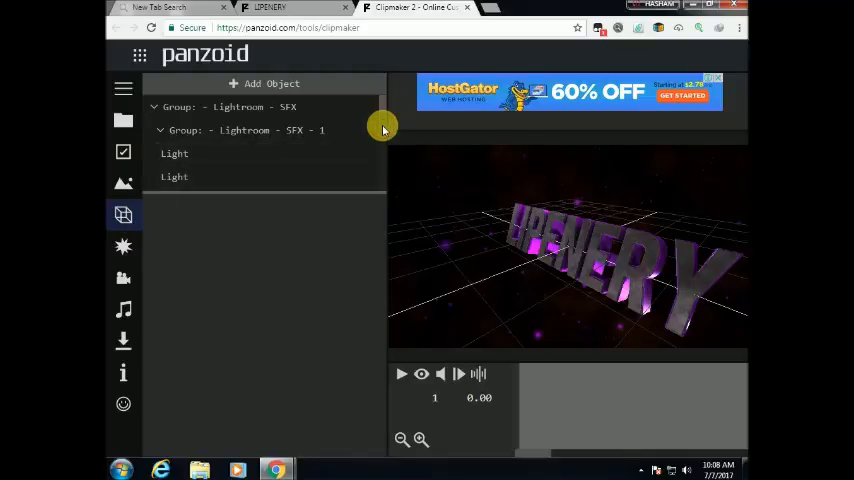
scroll("down", 3)
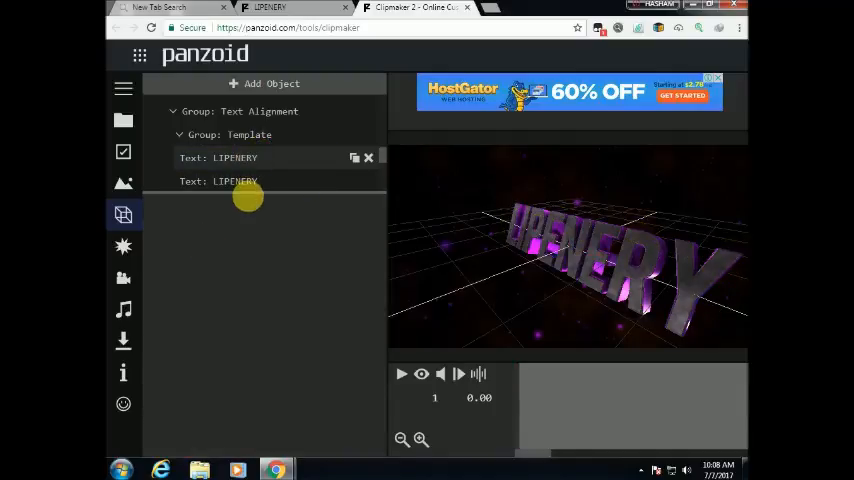
Replace the 3D text LIPENERY with the channel name 'HAMUGHAL' and apply it to the preview.
left_click(218, 156)
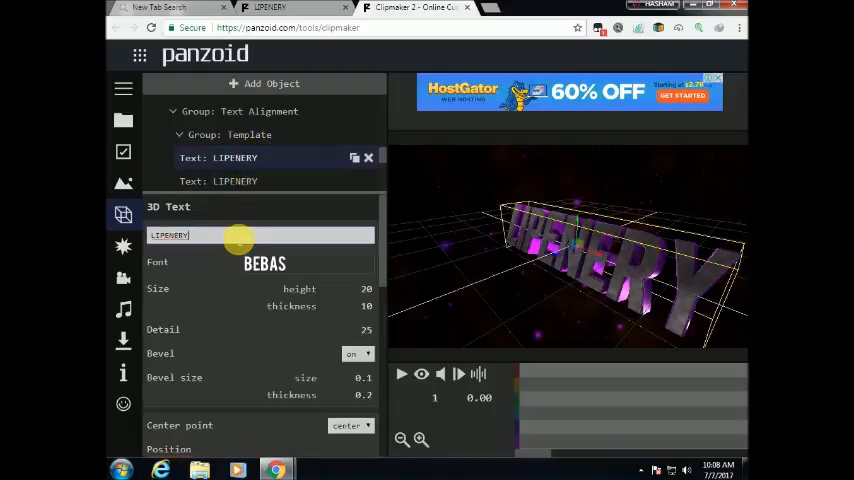
key("Backspace")
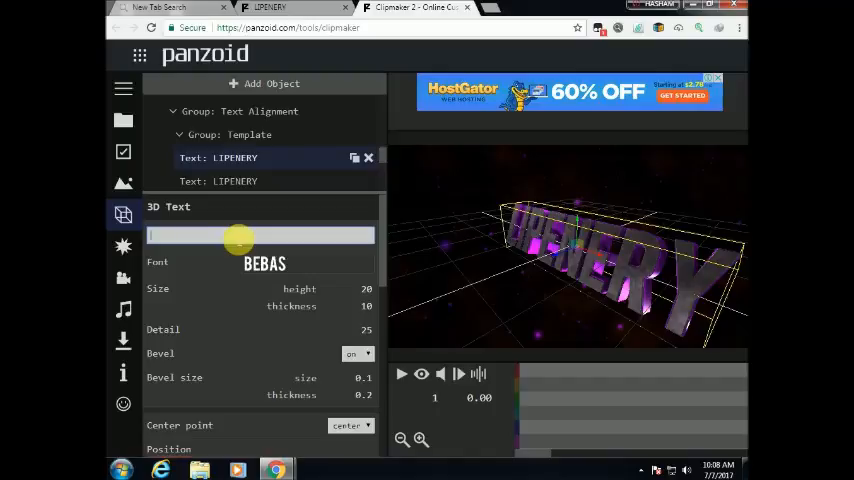
type("HASHA")
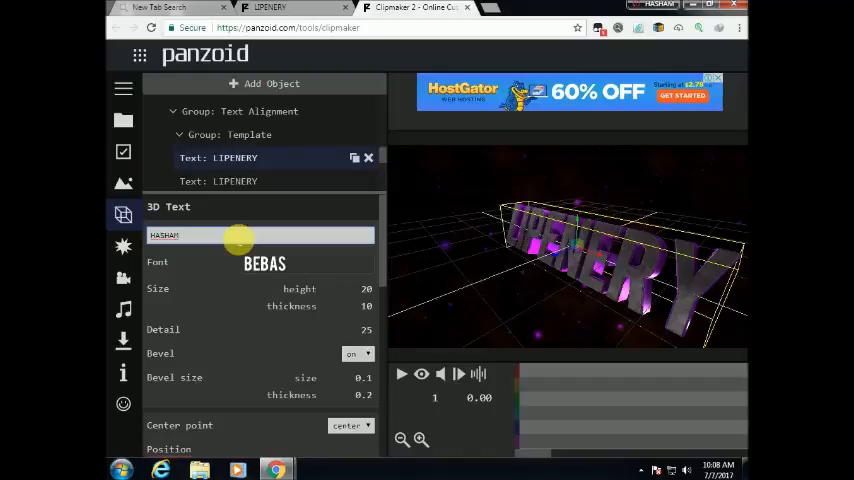
type("MUGHAL")
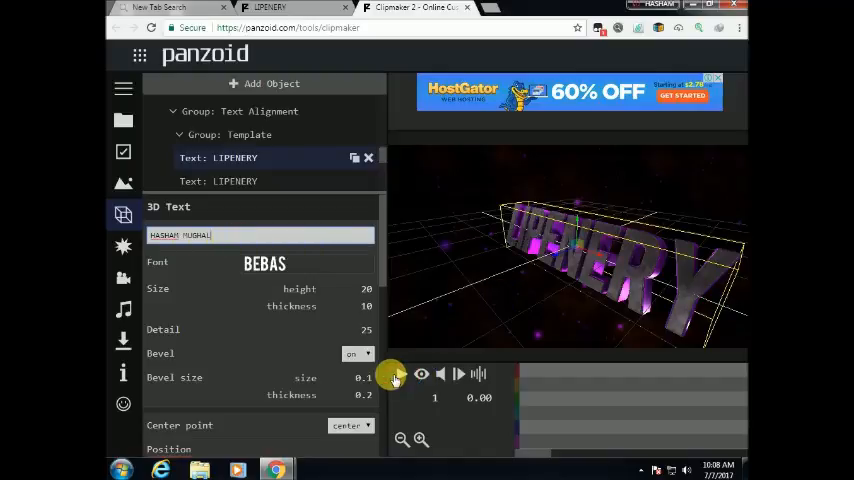
left_click(404, 376)
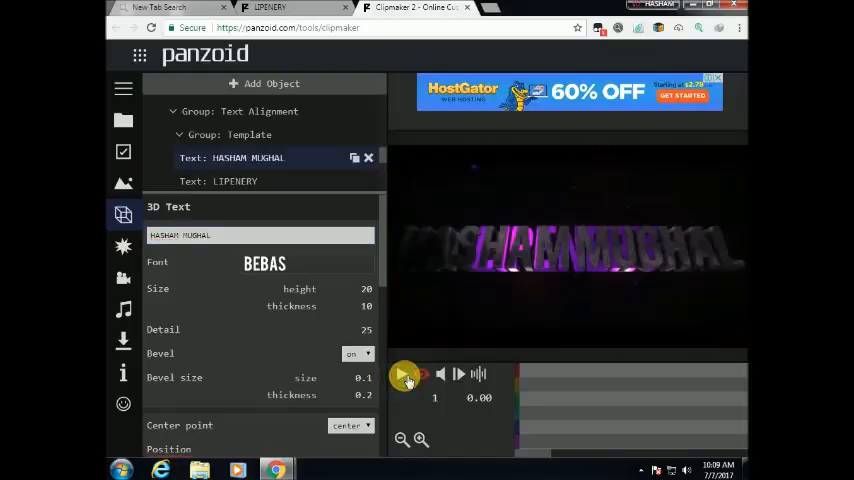
left_click(404, 376)
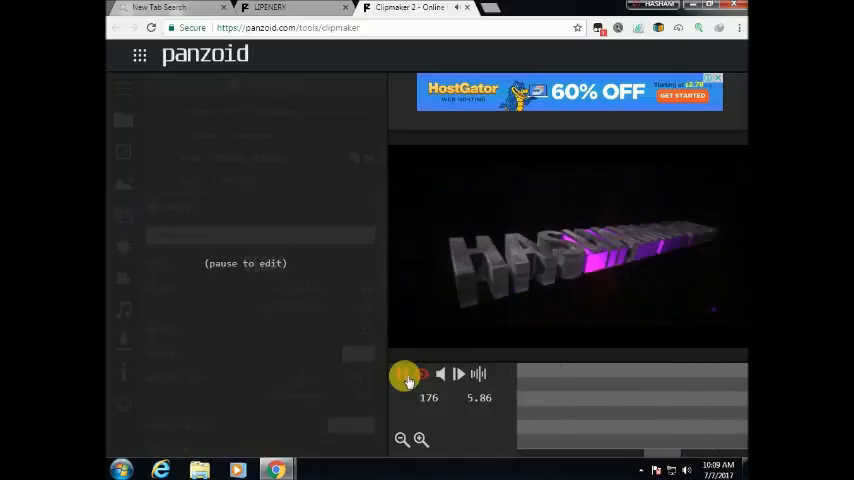
left_click(404, 374)
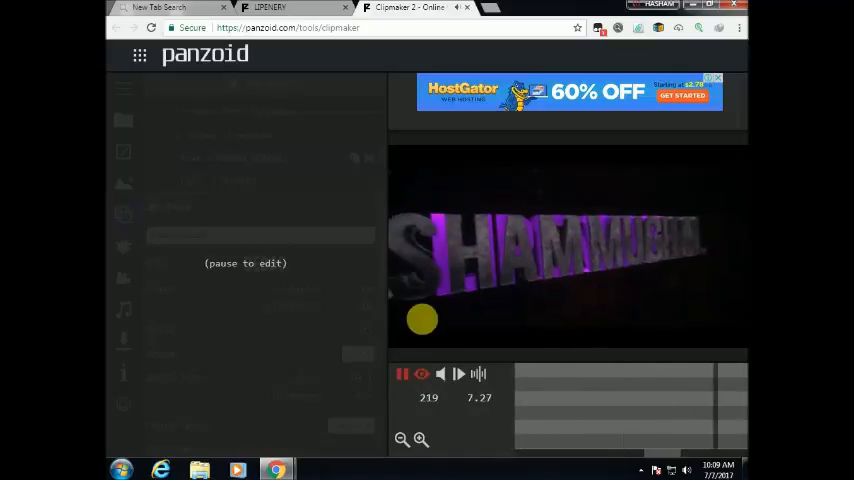
left_click(400, 374)
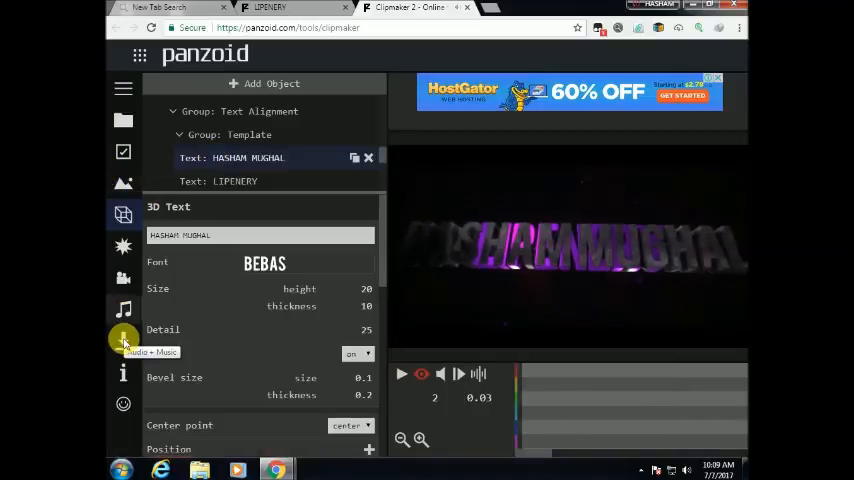
Start the video render with the default mode and format.
left_click(124, 340)
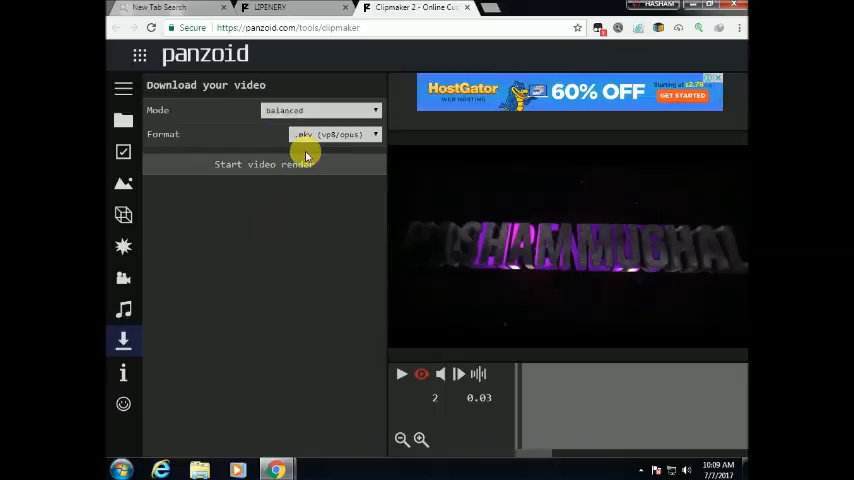
left_click(264, 164)
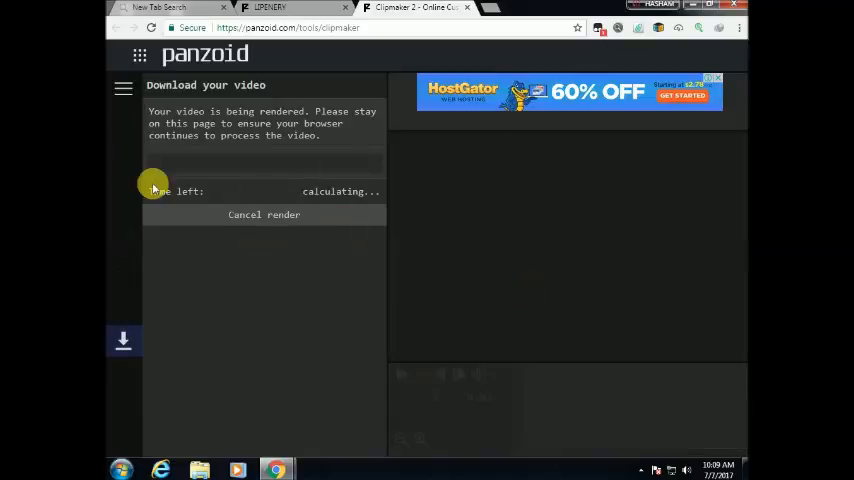
mouse_move(176, 192)
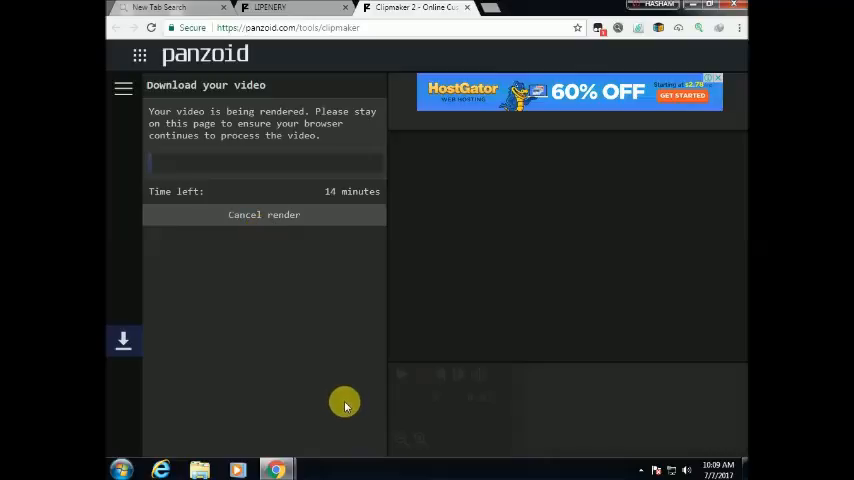
mouse_move(334, 344)
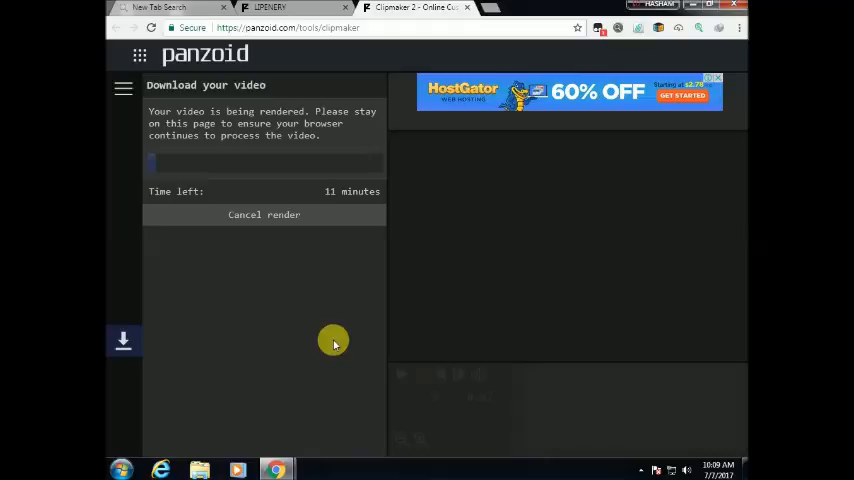
mouse_move(304, 250)
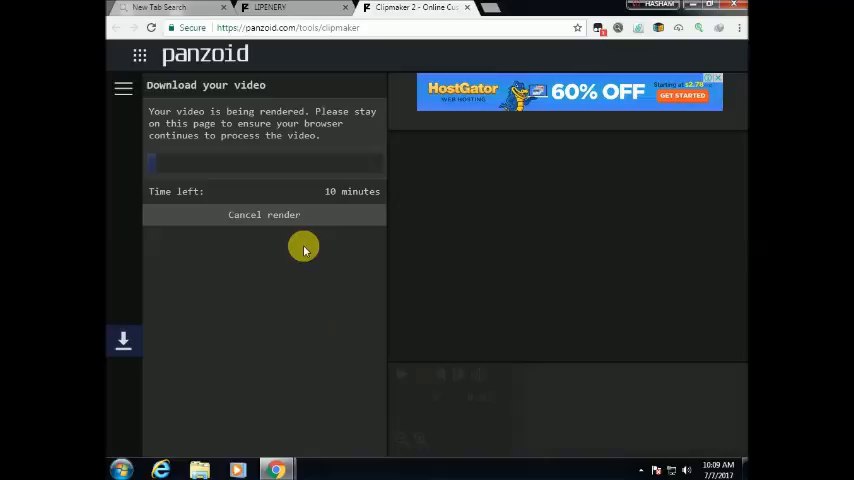
mouse_move(308, 364)
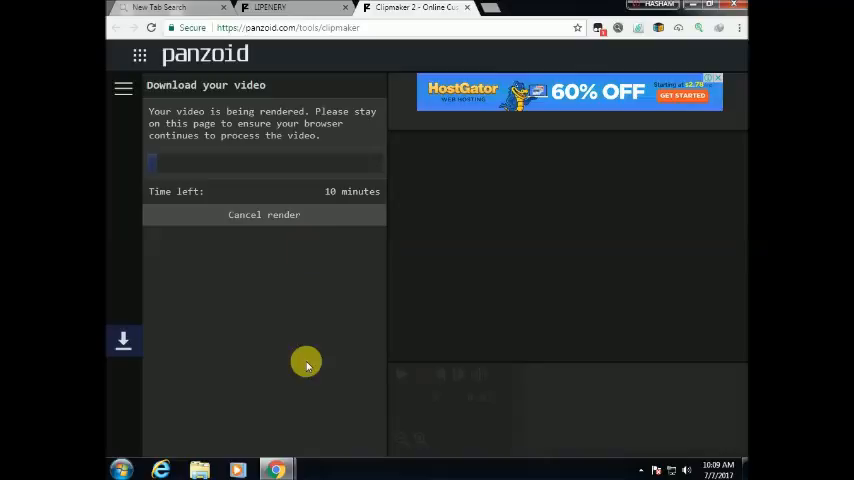
mouse_move(304, 348)
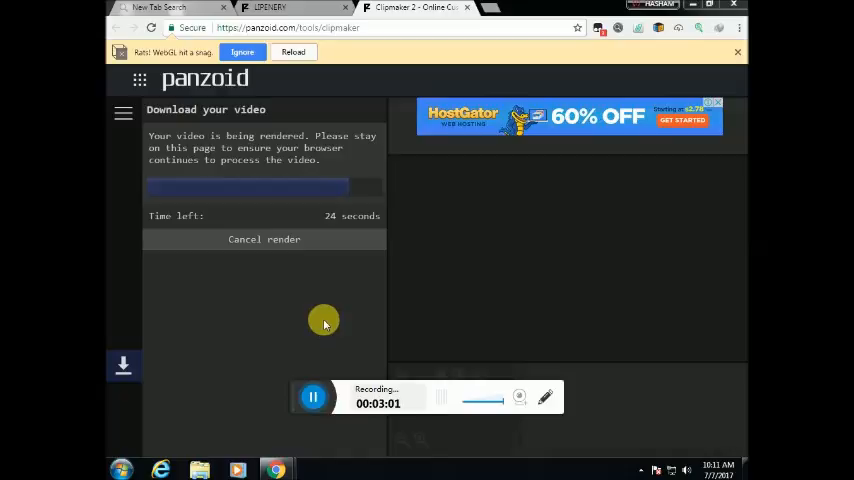
mouse_move(344, 318)
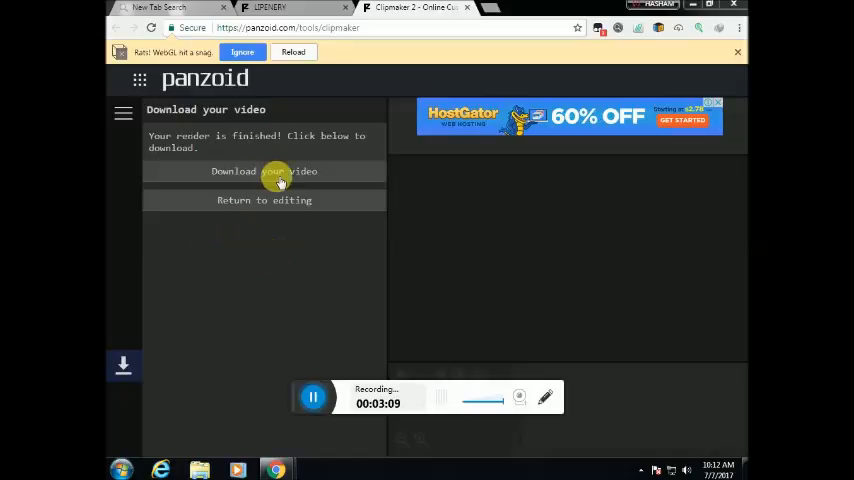
Download the finished rendered intro video.
left_click(264, 172)
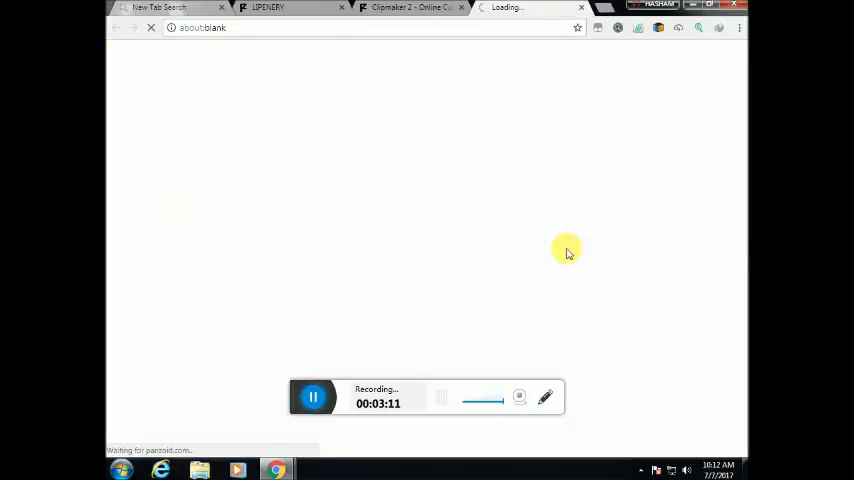